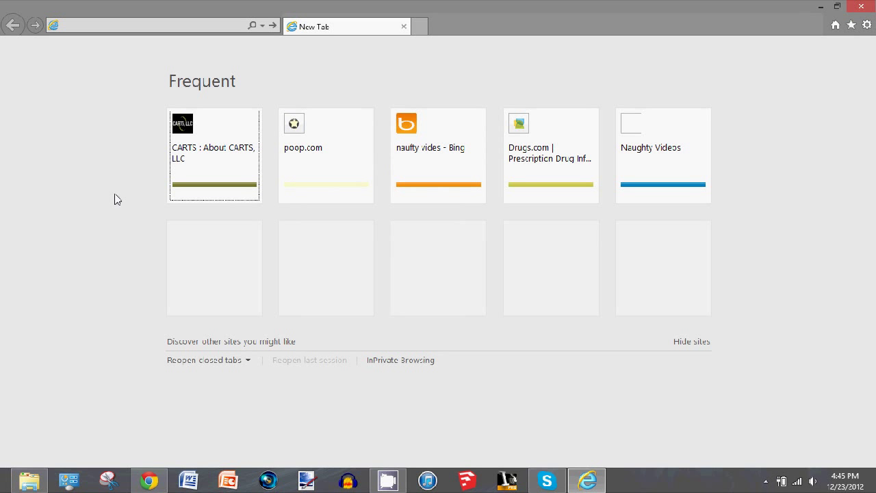
{"action": "mouse_move", "coordinate": [431, 186]}
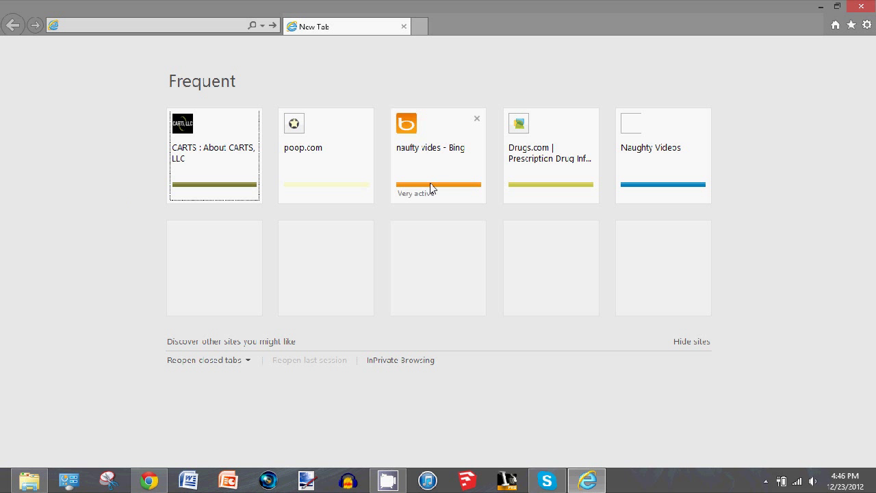
{"action": "mouse_move", "coordinate": [712, 74]}
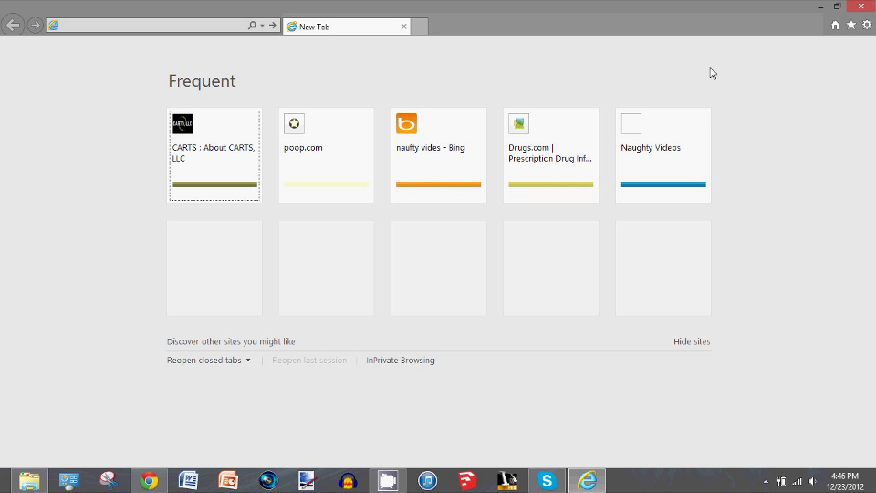
Check the browser version in About Internet Explorer and dismiss it
{"action": "left_click", "coordinate": [868, 24]}
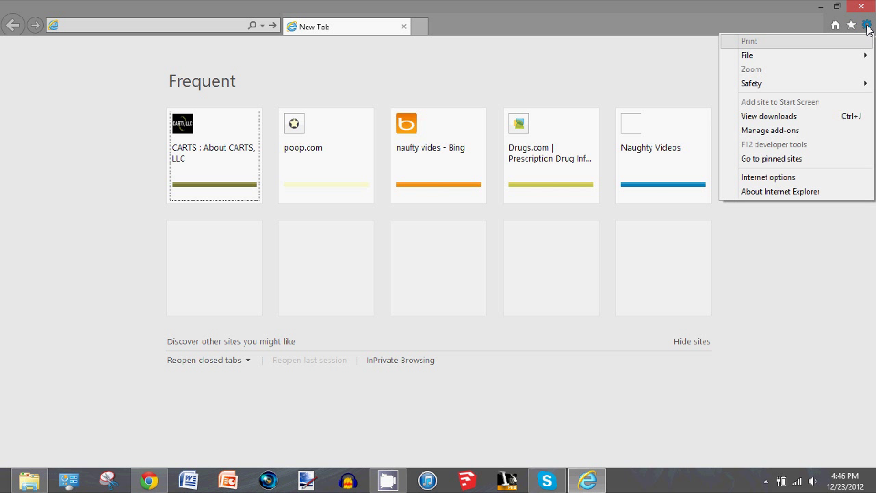
{"action": "left_click", "coordinate": [781, 192]}
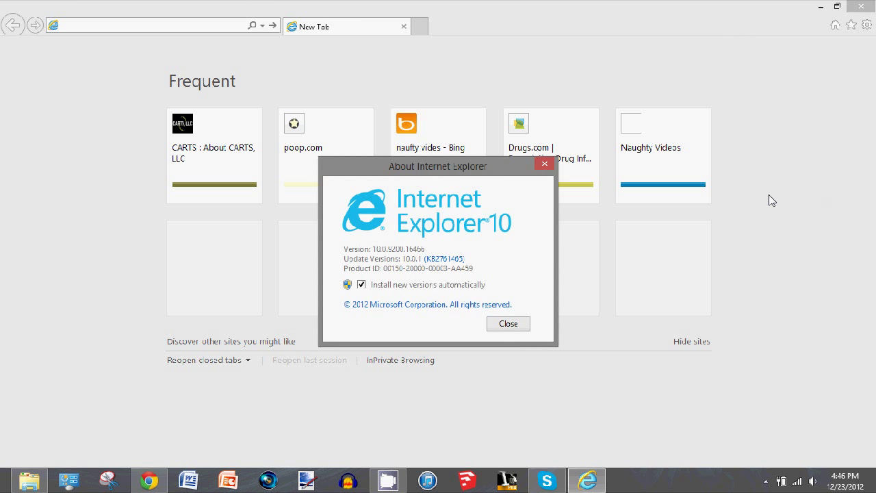
{"action": "mouse_move", "coordinate": [671, 298]}
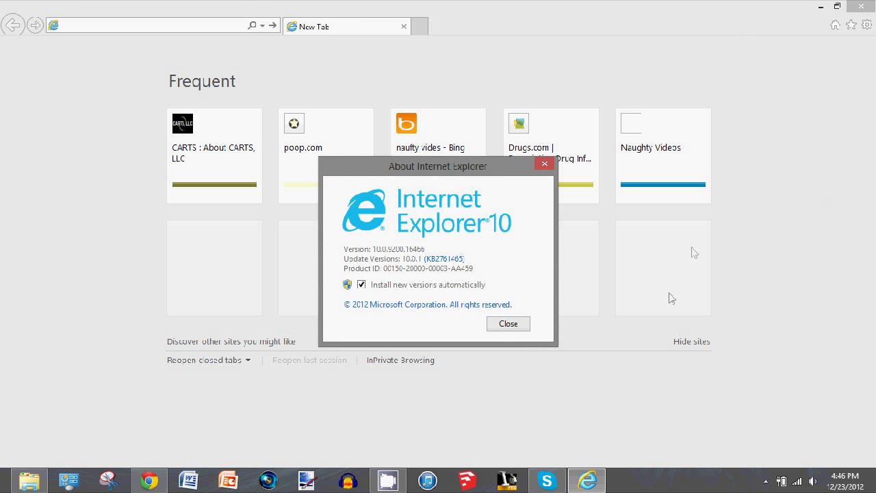
{"action": "left_click", "coordinate": [508, 323]}
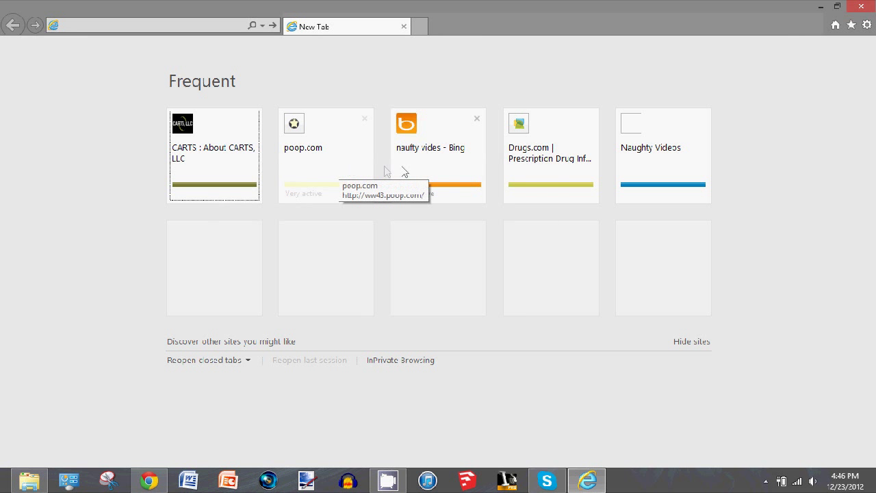
Enter swag.com in the address bar to show suggestions from past browsing
{"action": "left_click", "coordinate": [158, 24]}
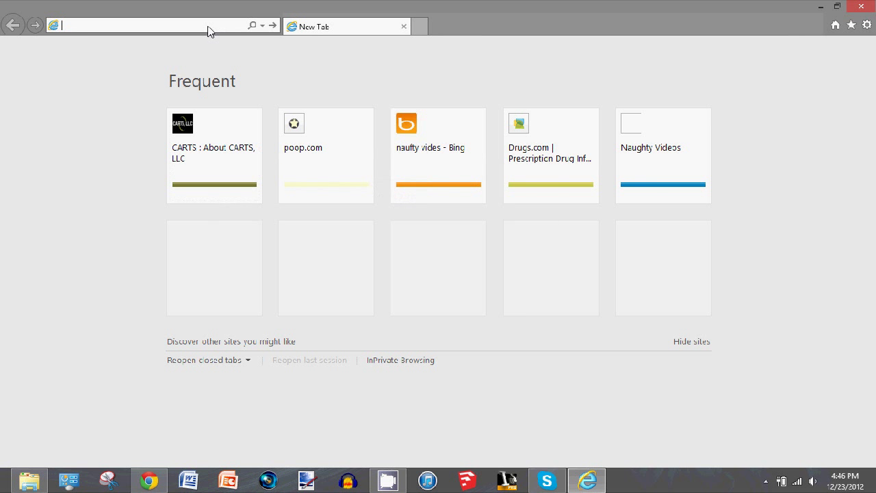
{"action": "type", "text": "swag.com/"}
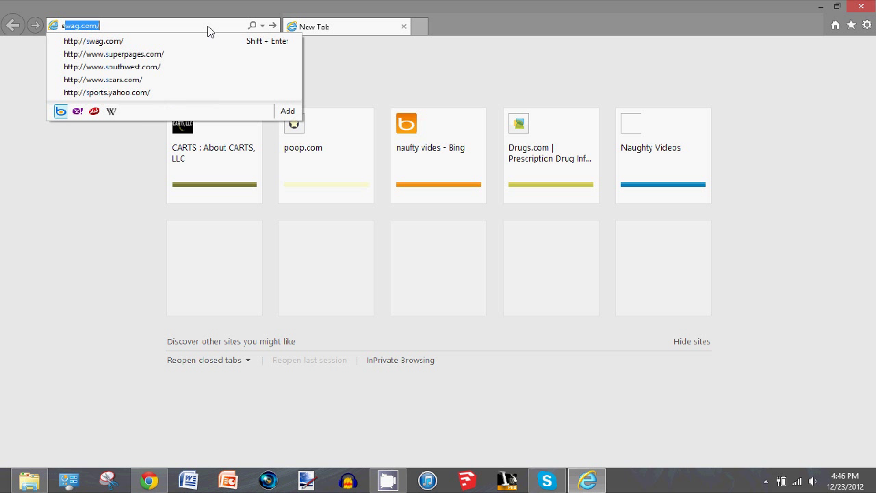
{"action": "mouse_move", "coordinate": [194, 30]}
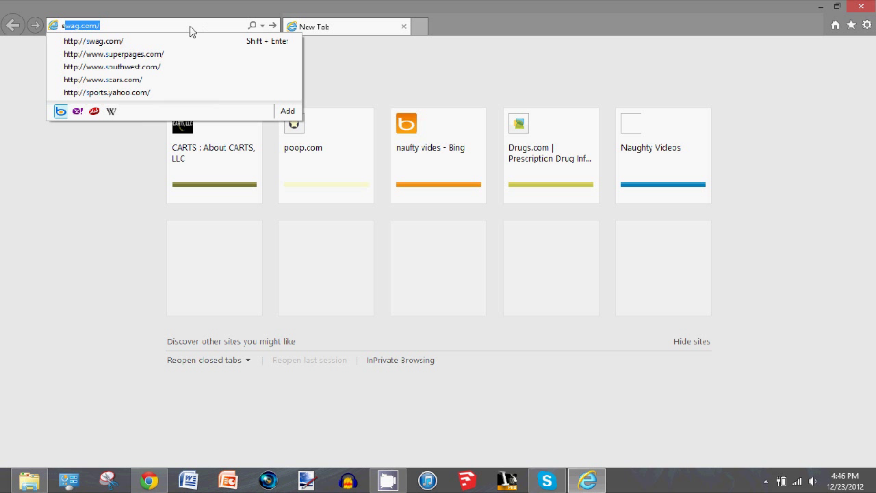
{"action": "mouse_move", "coordinate": [118, 30]}
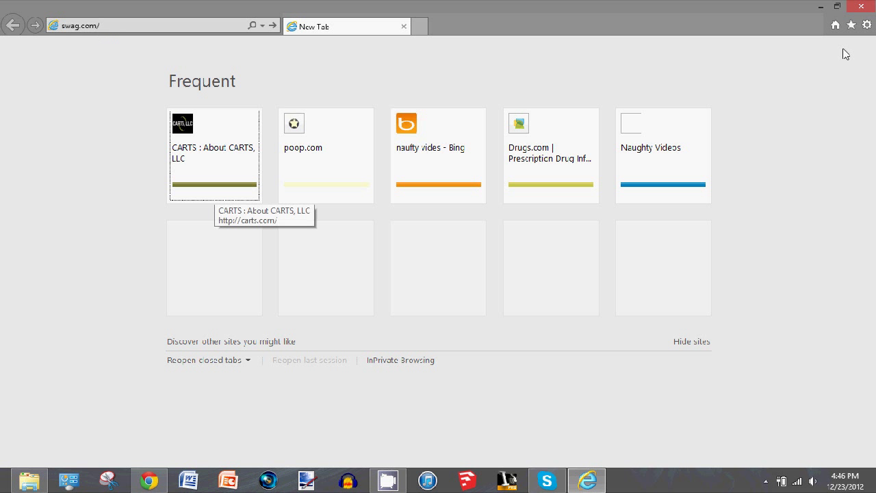
Bring up Internet Options from the gear menu
{"action": "left_click", "coordinate": [867, 25]}
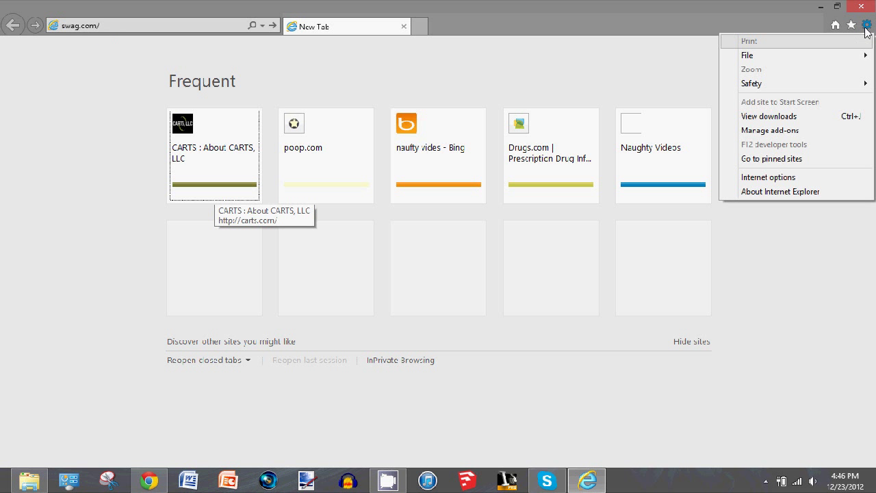
{"action": "left_click", "coordinate": [768, 176]}
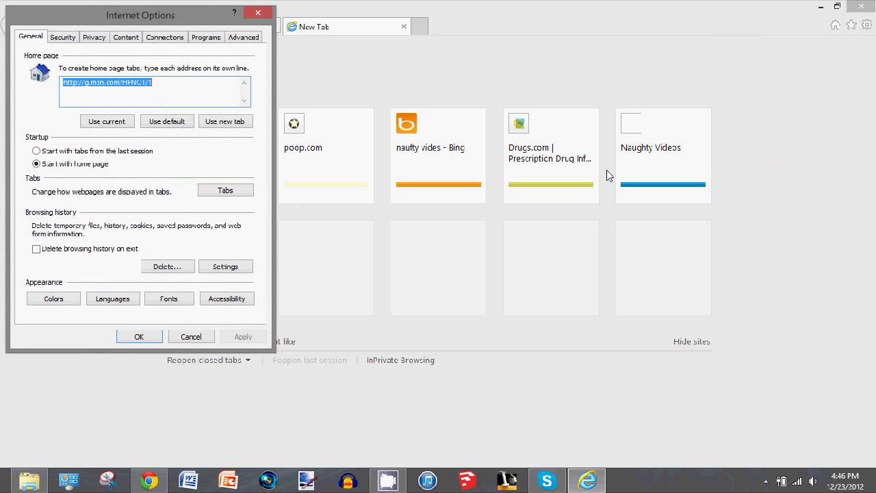
{"action": "mouse_move", "coordinate": [74, 208]}
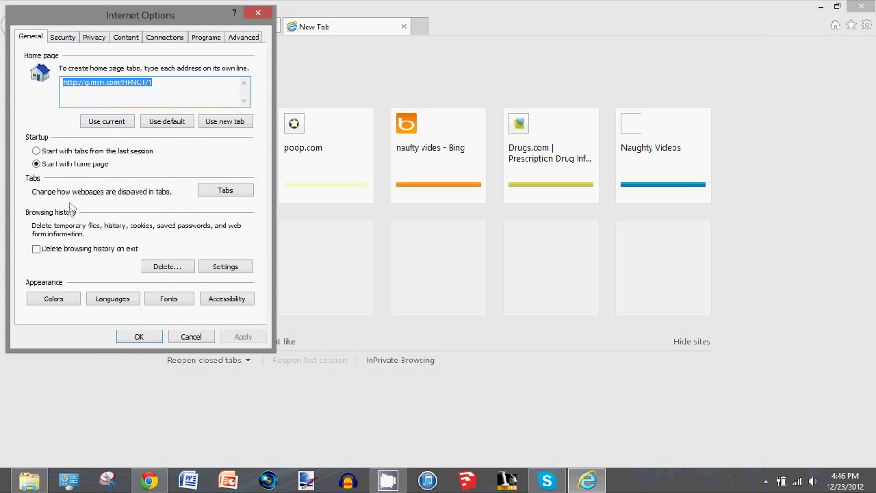
{"action": "mouse_move", "coordinate": [89, 267]}
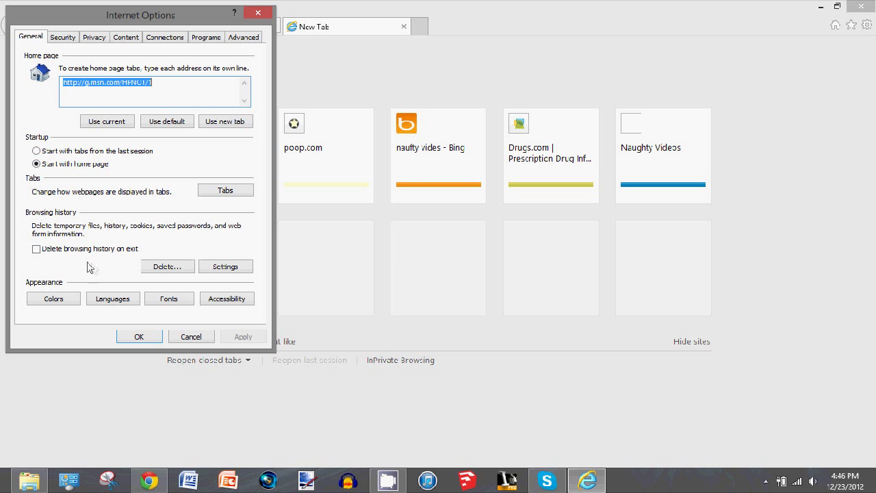
Delete temporary files, cookies and history, then apply and close Internet Options
{"action": "left_click", "coordinate": [167, 266]}
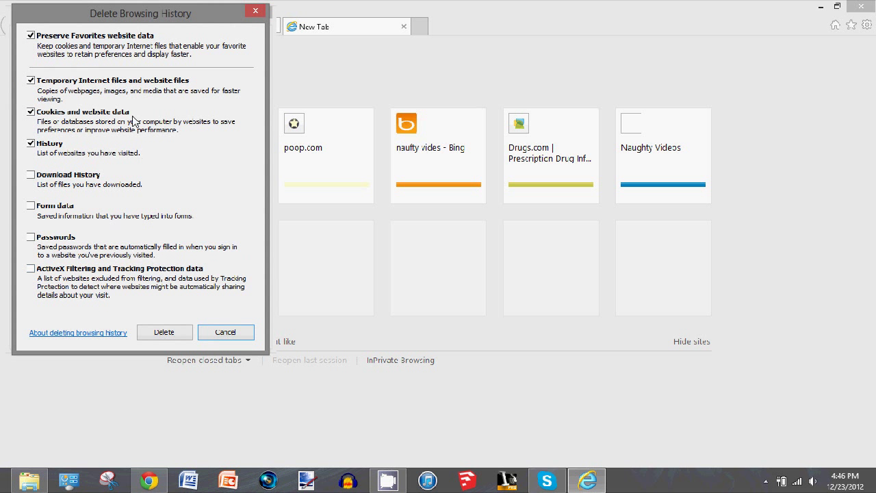
{"action": "mouse_move", "coordinate": [74, 145]}
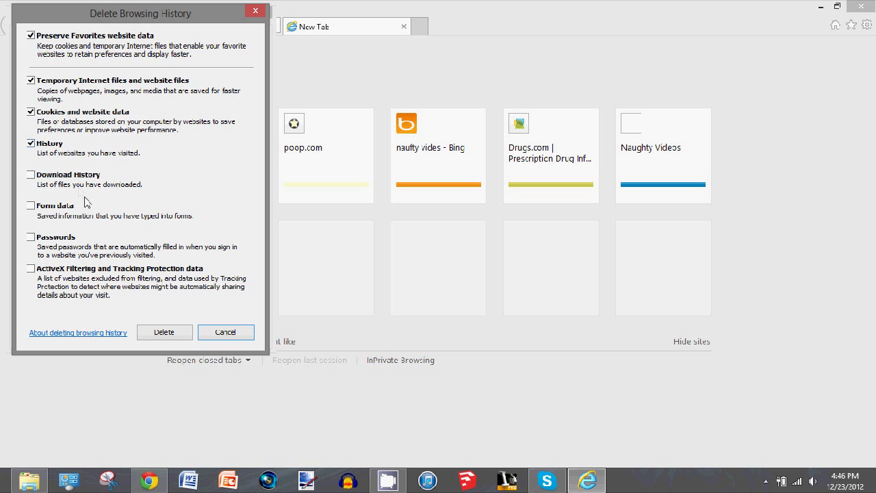
{"action": "mouse_move", "coordinate": [81, 181]}
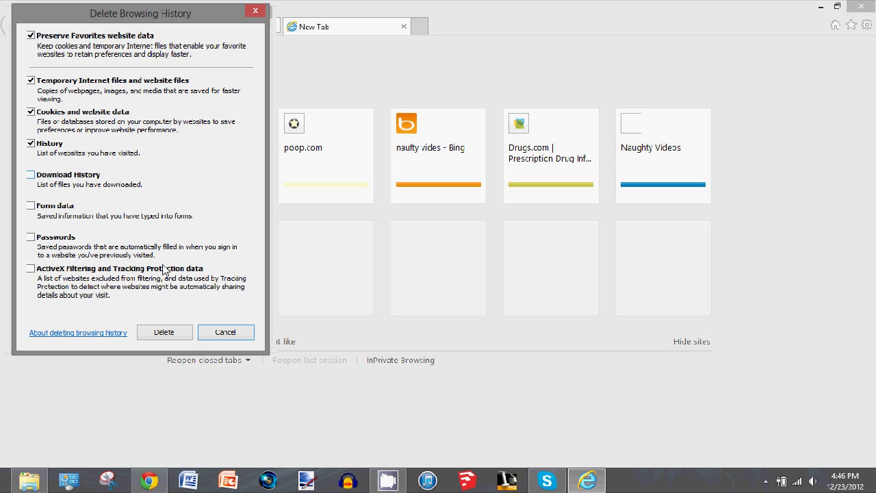
{"action": "left_click", "coordinate": [226, 333]}
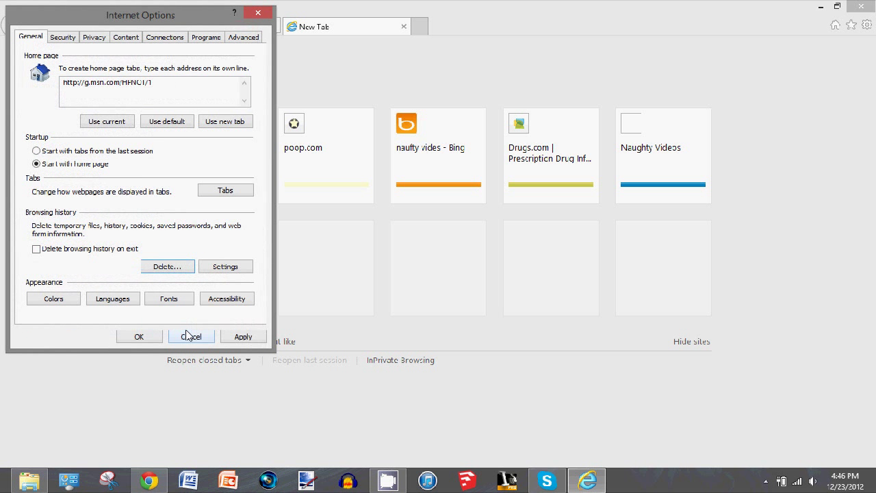
{"action": "triple_click", "coordinate": [154, 83]}
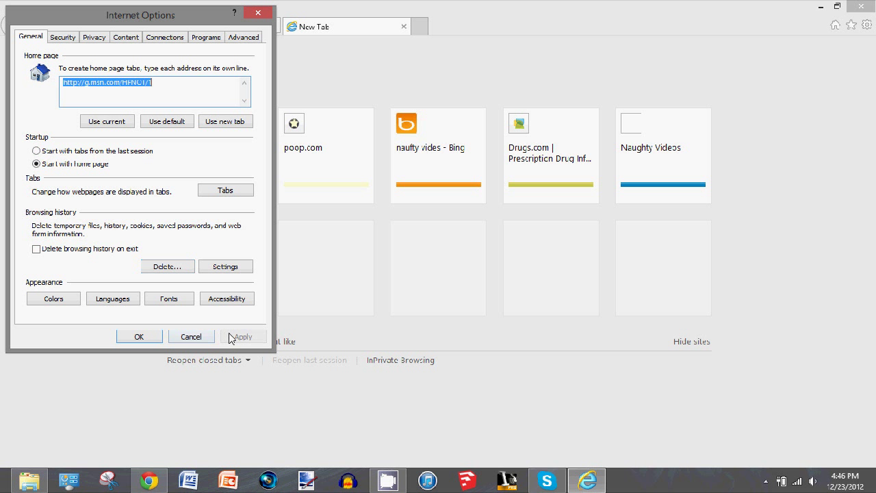
{"action": "left_click", "coordinate": [139, 336]}
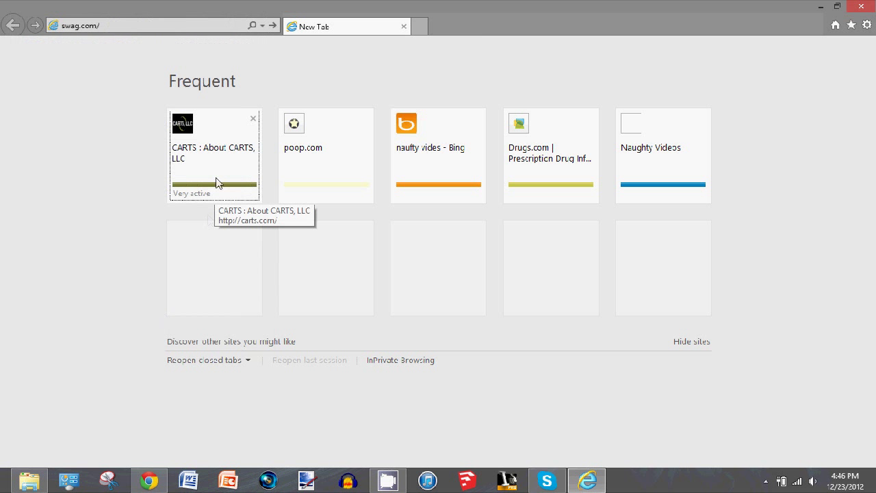
{"action": "mouse_move", "coordinate": [763, 49]}
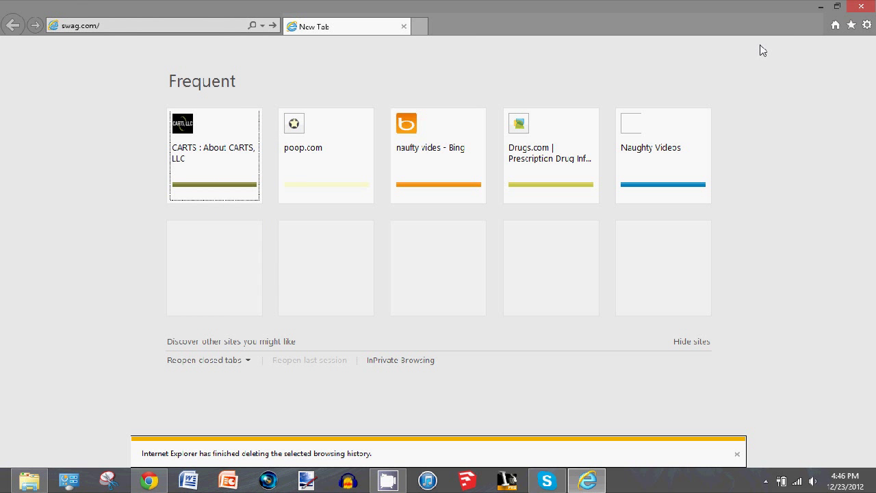
{"action": "mouse_move", "coordinate": [172, 460]}
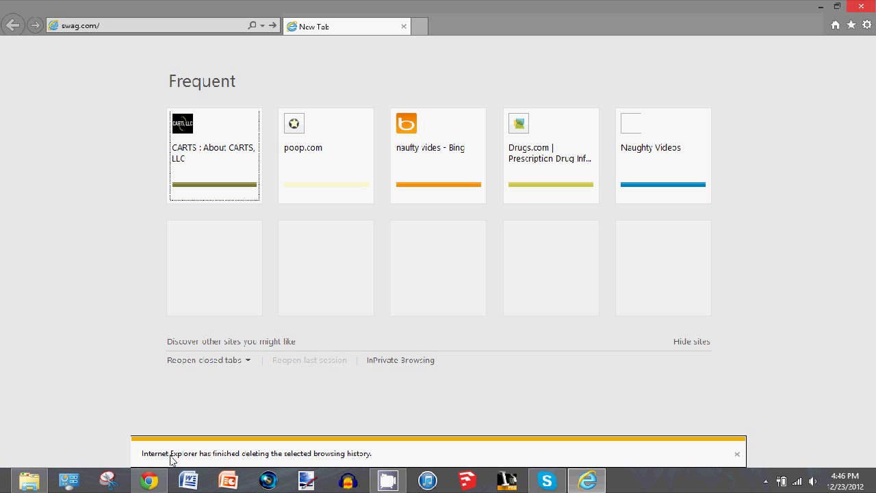
{"action": "mouse_move", "coordinate": [641, 249]}
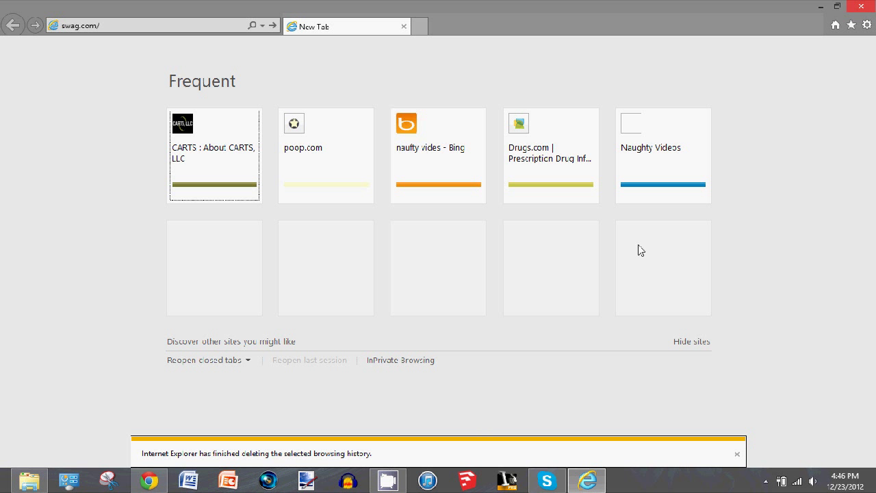
{"action": "mouse_move", "coordinate": [870, 7]}
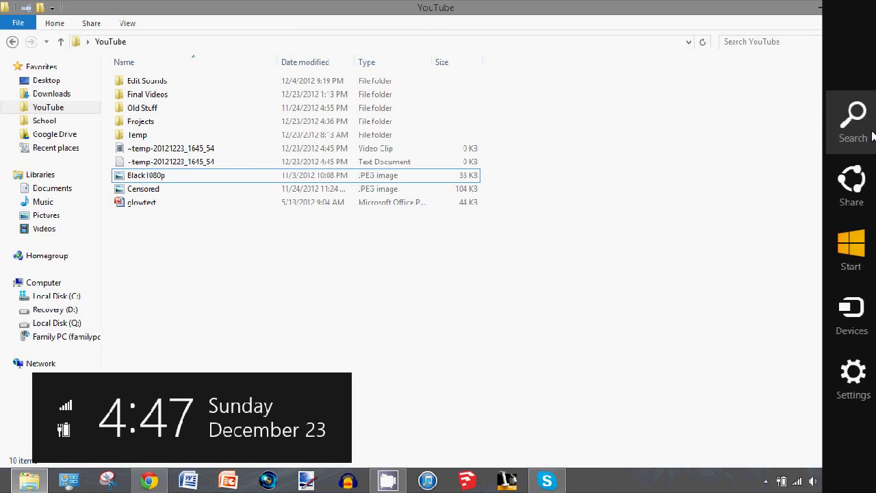
Go to the Start screen and relaunch Internet Explorer
{"action": "left_click", "coordinate": [852, 122]}
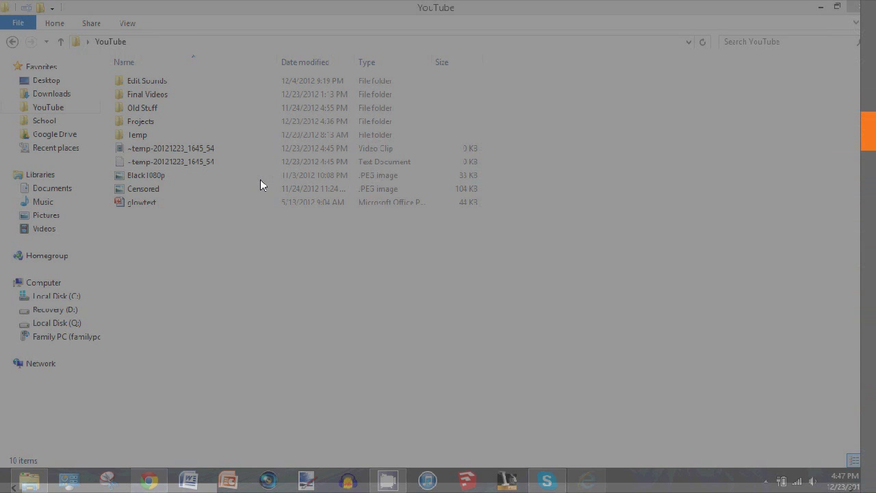
{"action": "left_click", "coordinate": [586, 479]}
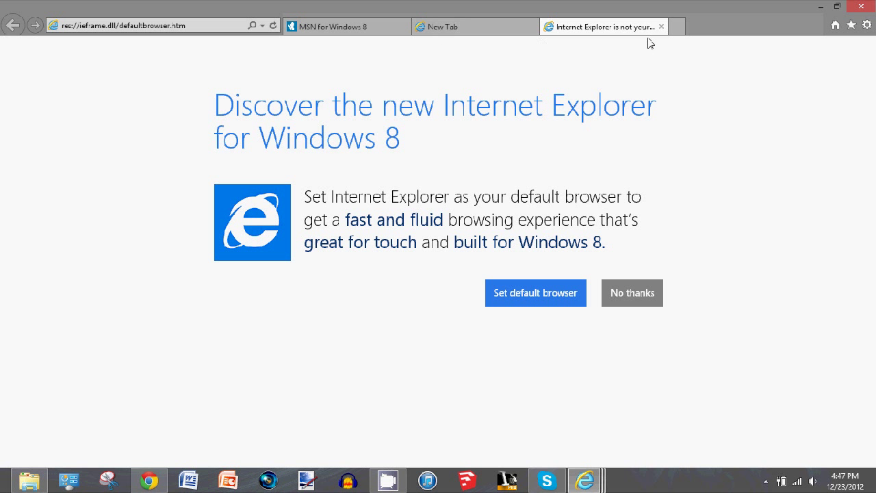
Dismiss the default-browser prompt and type 'sqw' to confirm swag.com is no longer suggested
{"action": "left_click", "coordinate": [662, 26]}
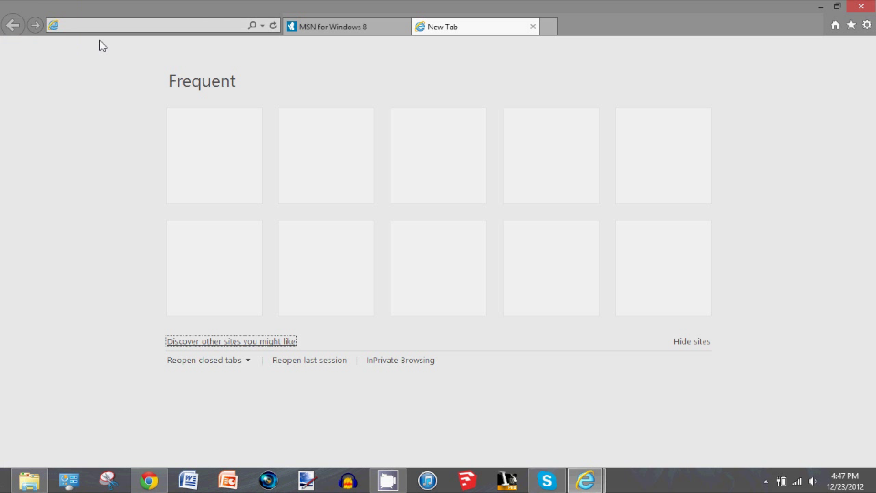
{"action": "type", "text": "sq"}
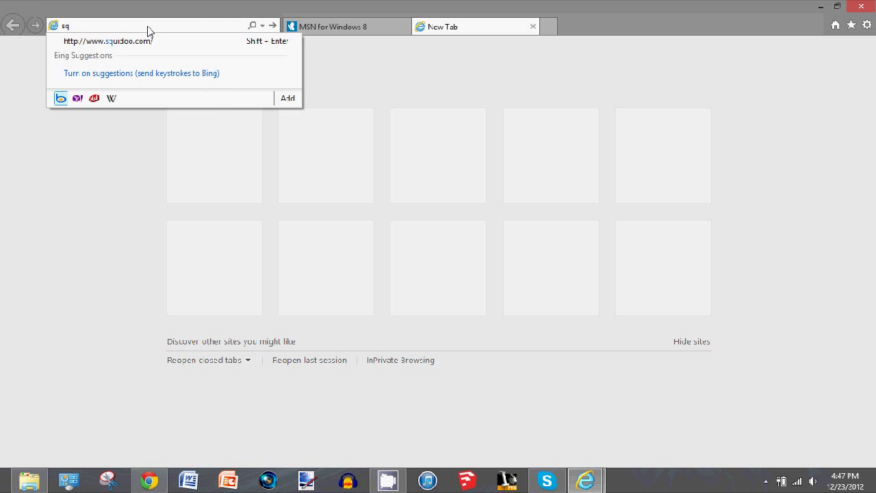
{"action": "type", "text": "w"}
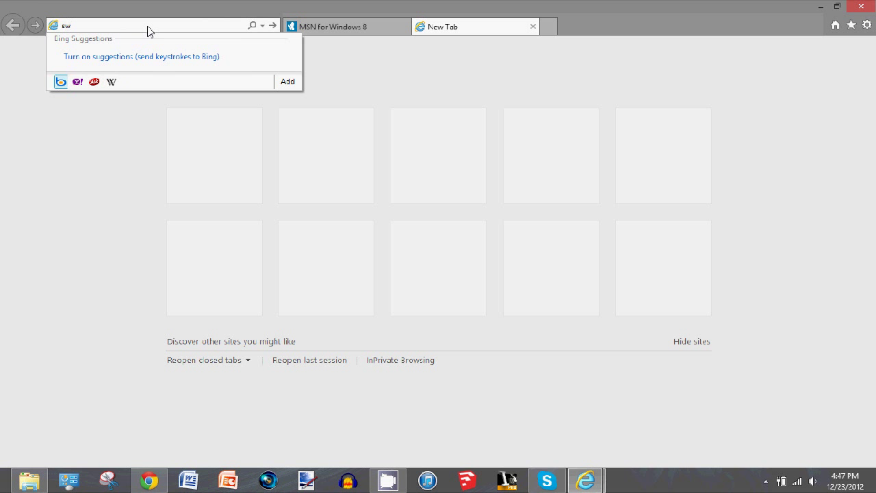
{"action": "key", "text": "Backspace"}
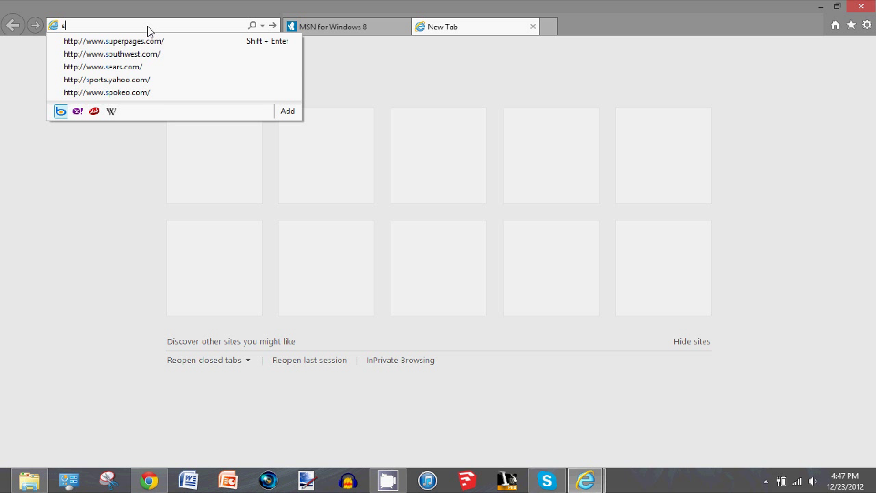